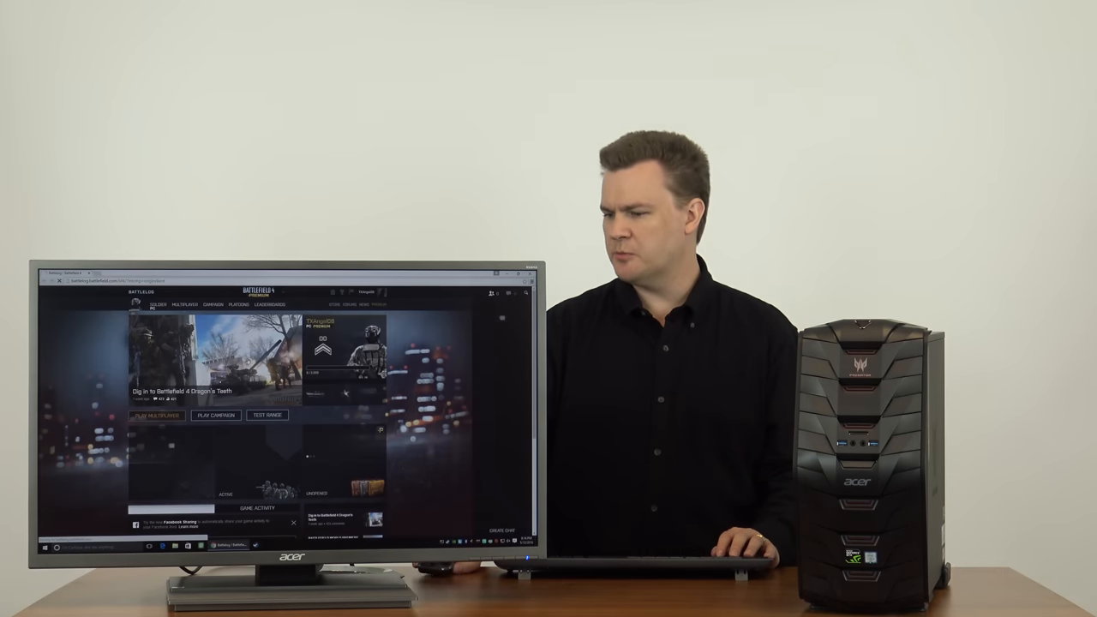
Step: Start the Battlefield 4 campaign, view video settings, then quit the mission without saving
left_click(213, 304)
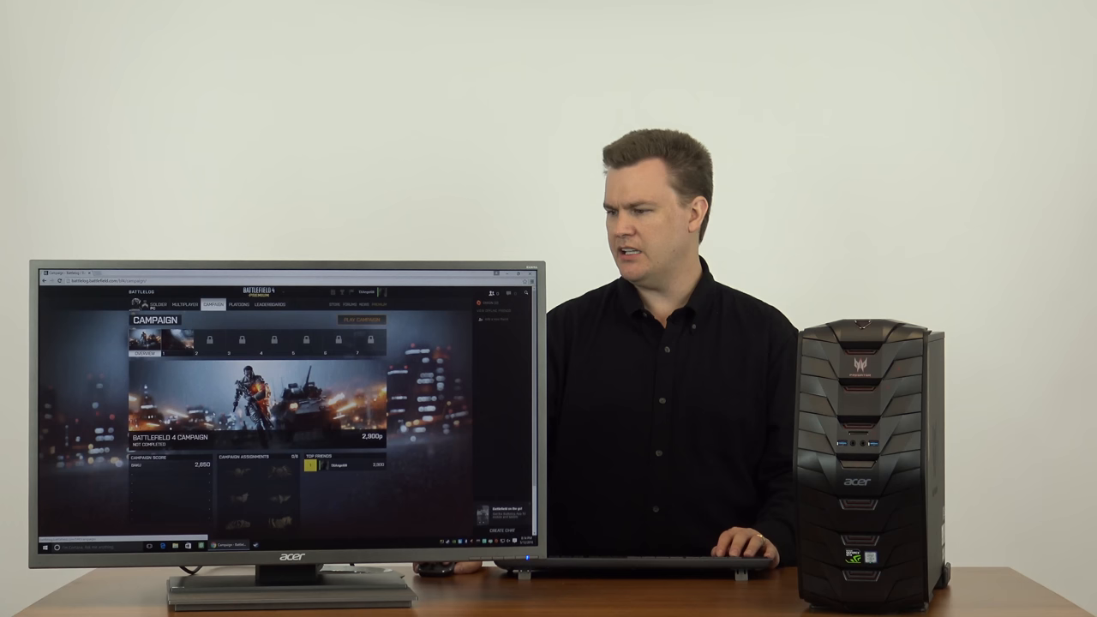
left_click(356, 319)
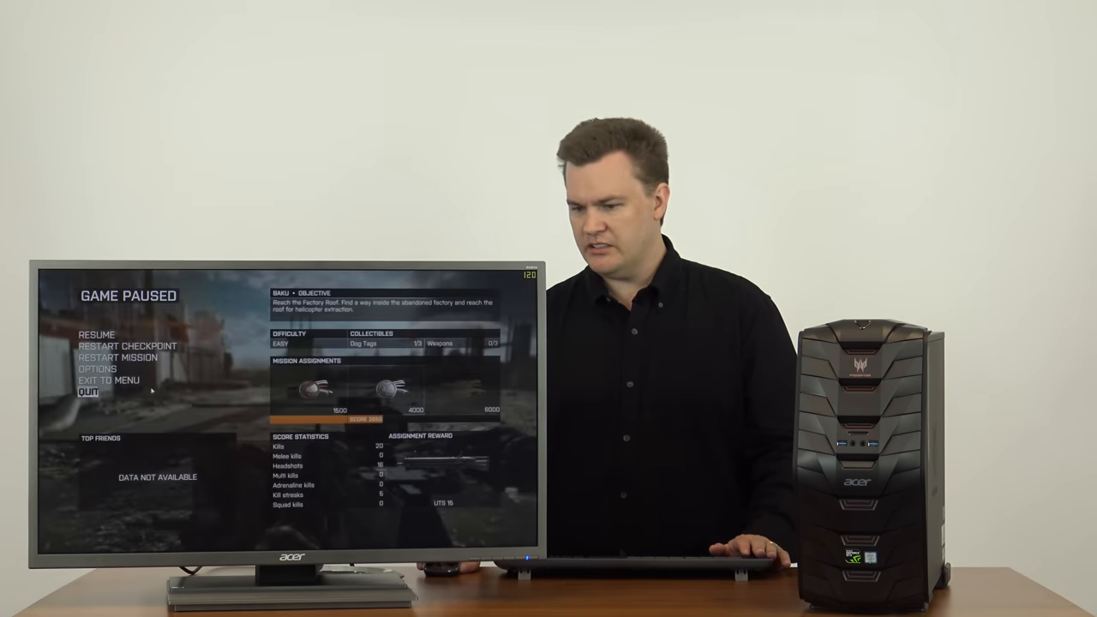
left_click(93, 369)
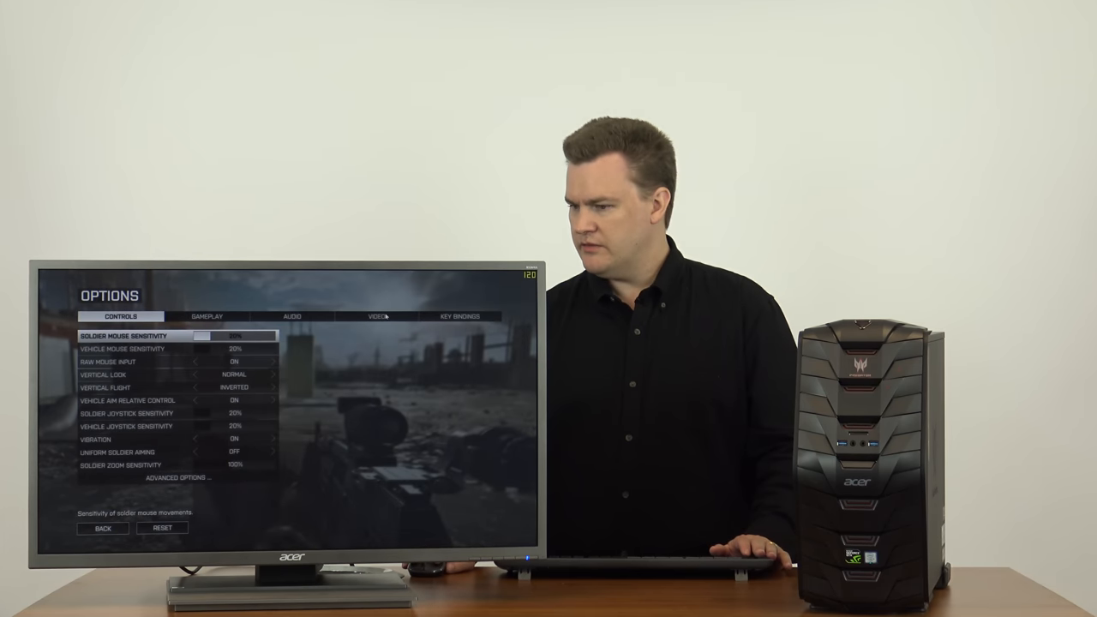
left_click(393, 317)
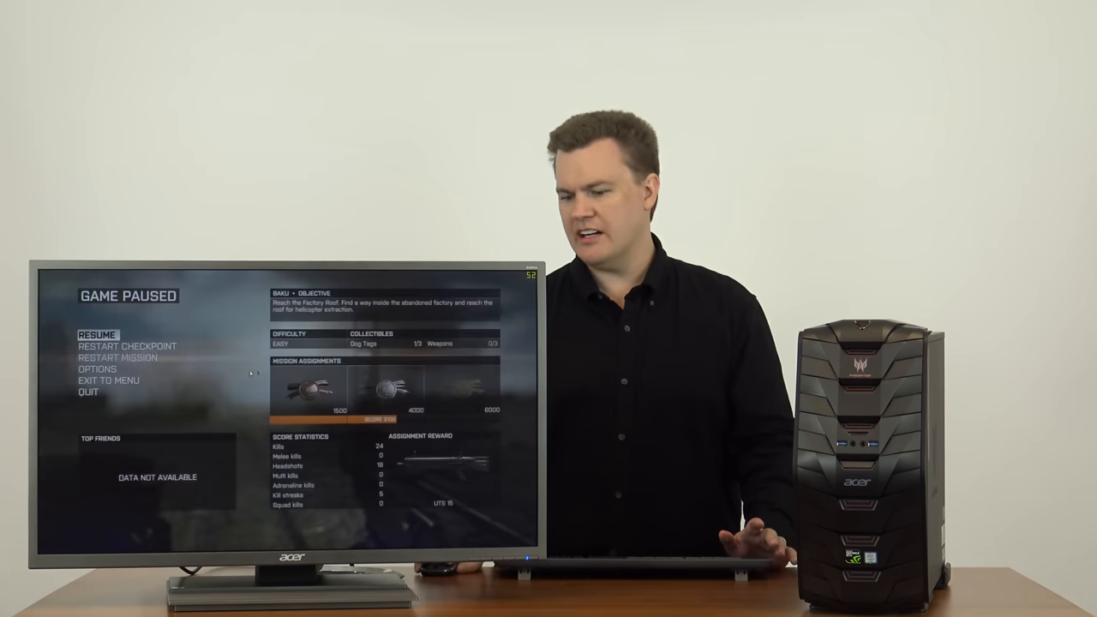
left_click(83, 395)
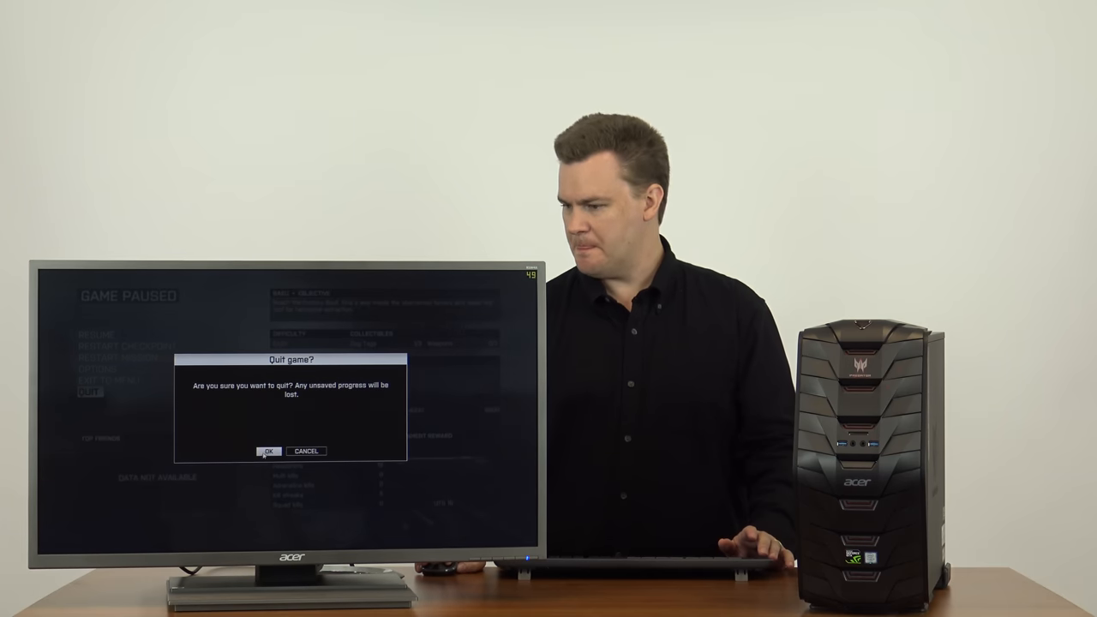
left_click(268, 451)
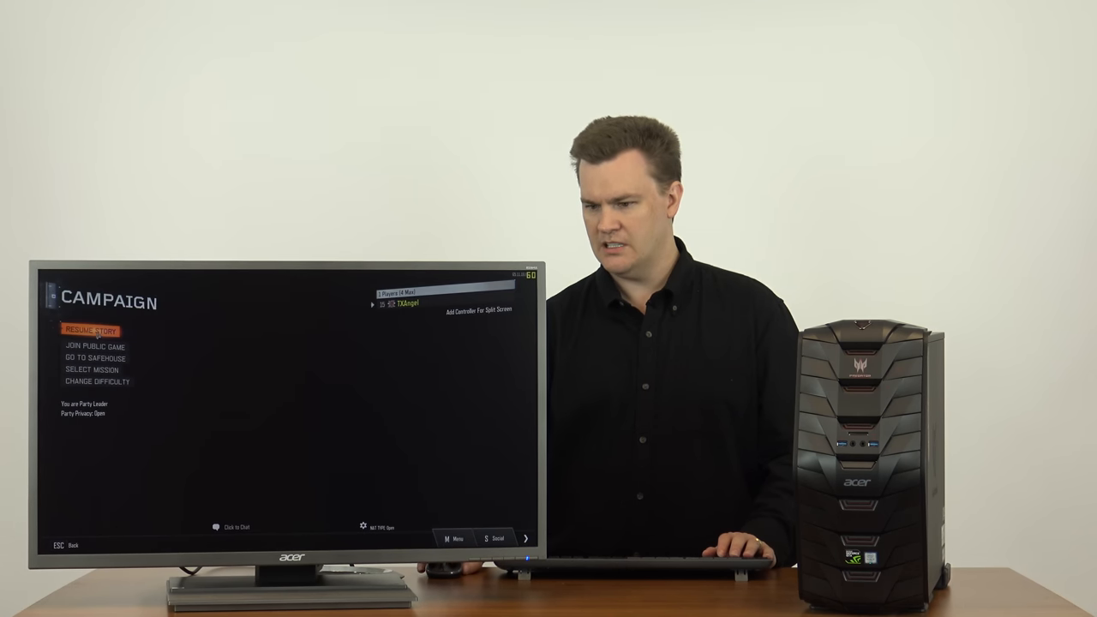
left_click(88, 330)
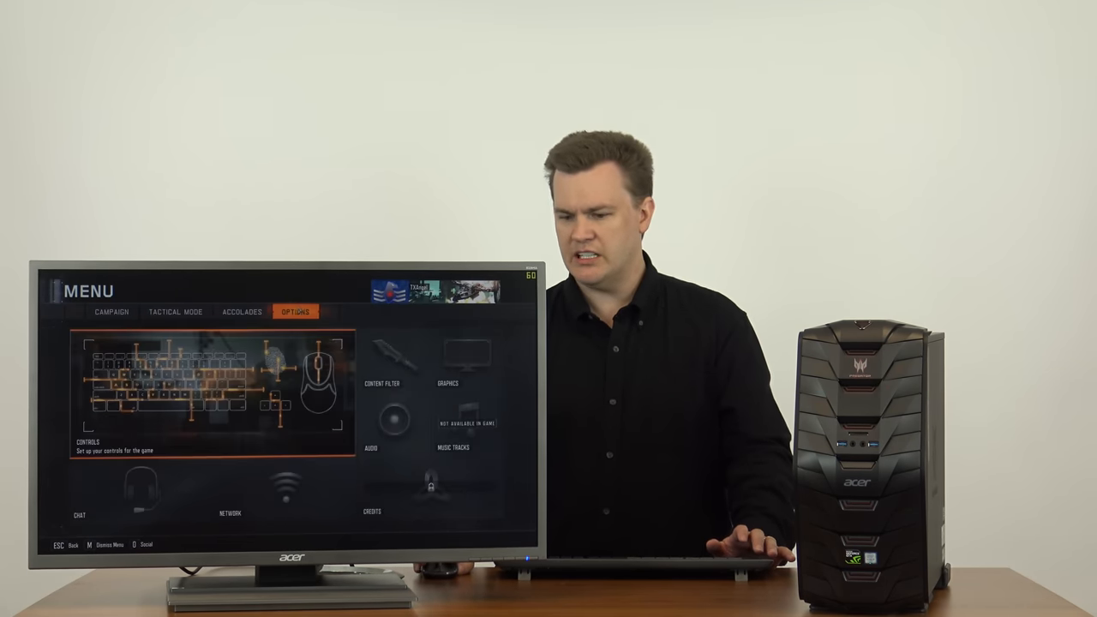
Step: Show Black Ops III's video graphics settings down to the enabled Sync Every Frame option
left_click(447, 369)
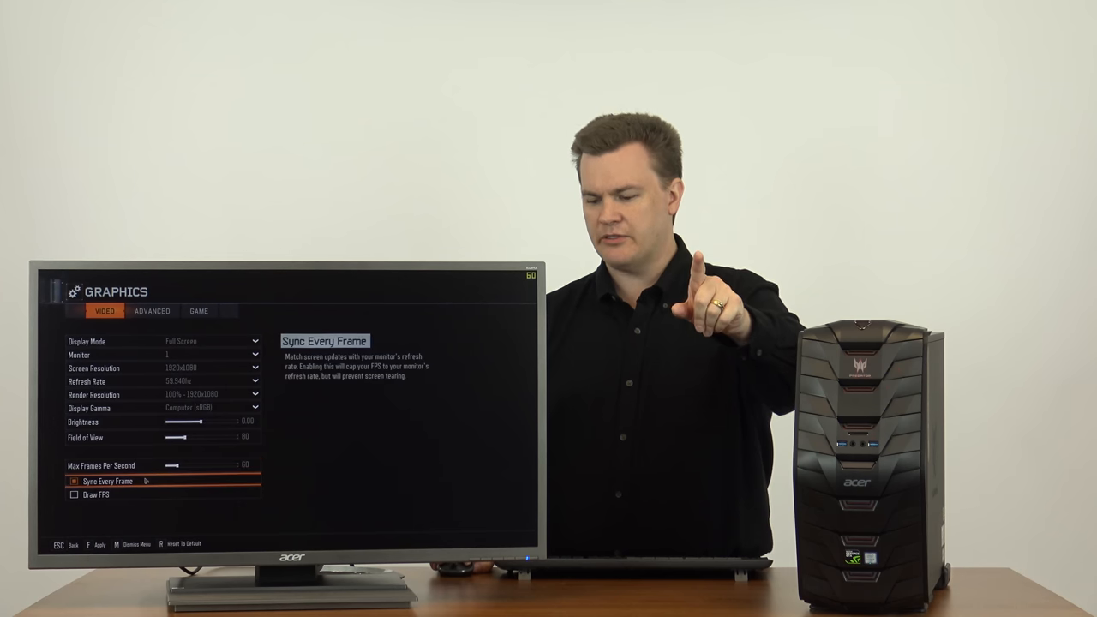
left_click(151, 310)
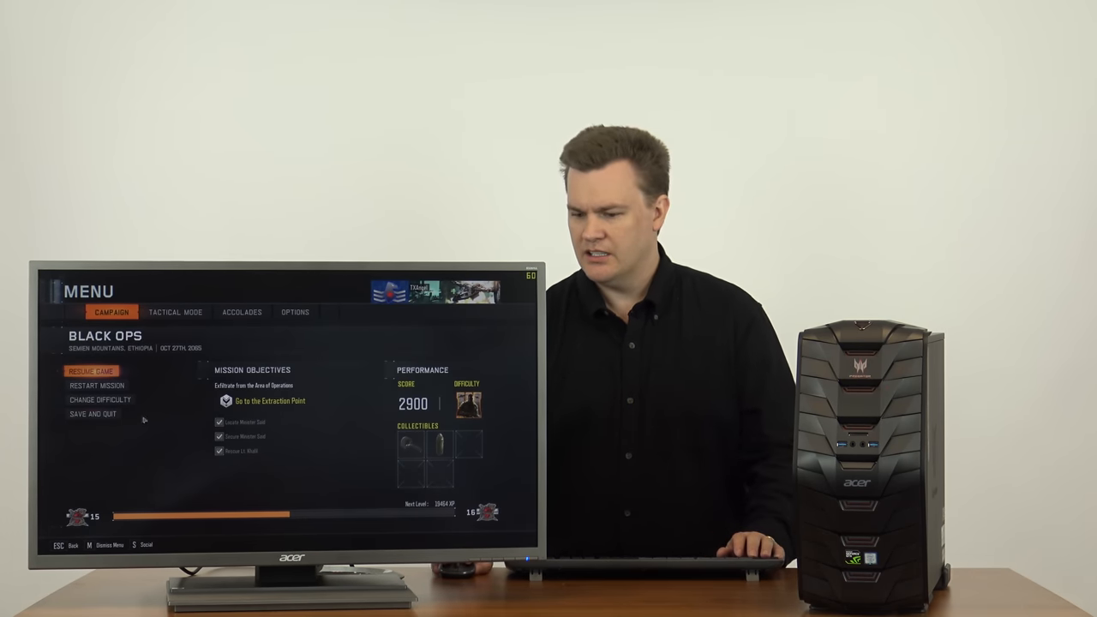
left_click(92, 423)
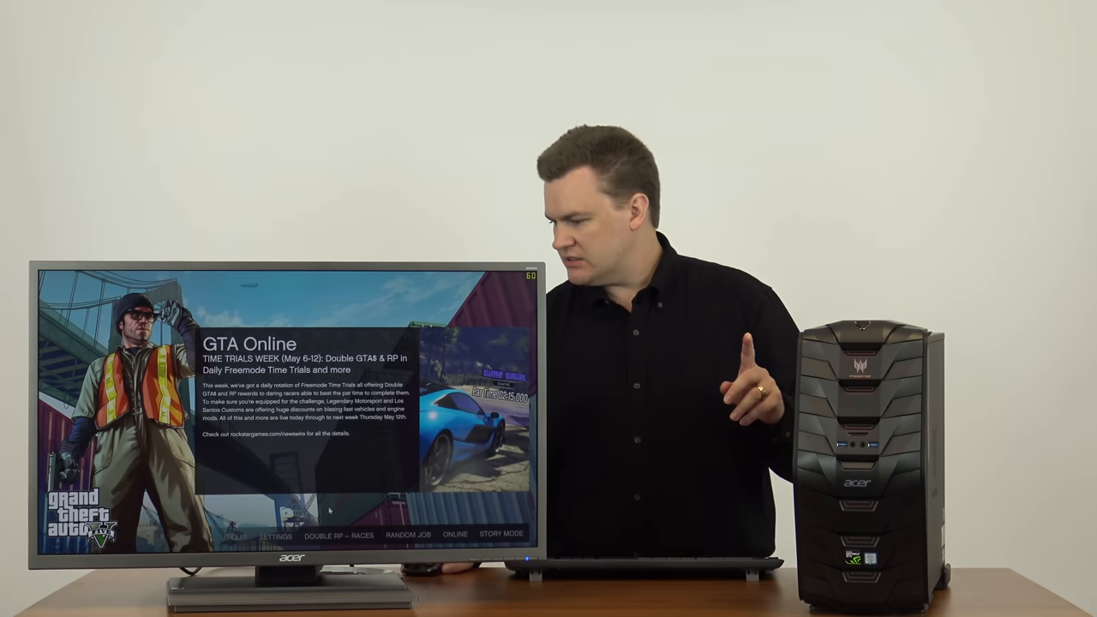
left_click(502, 534)
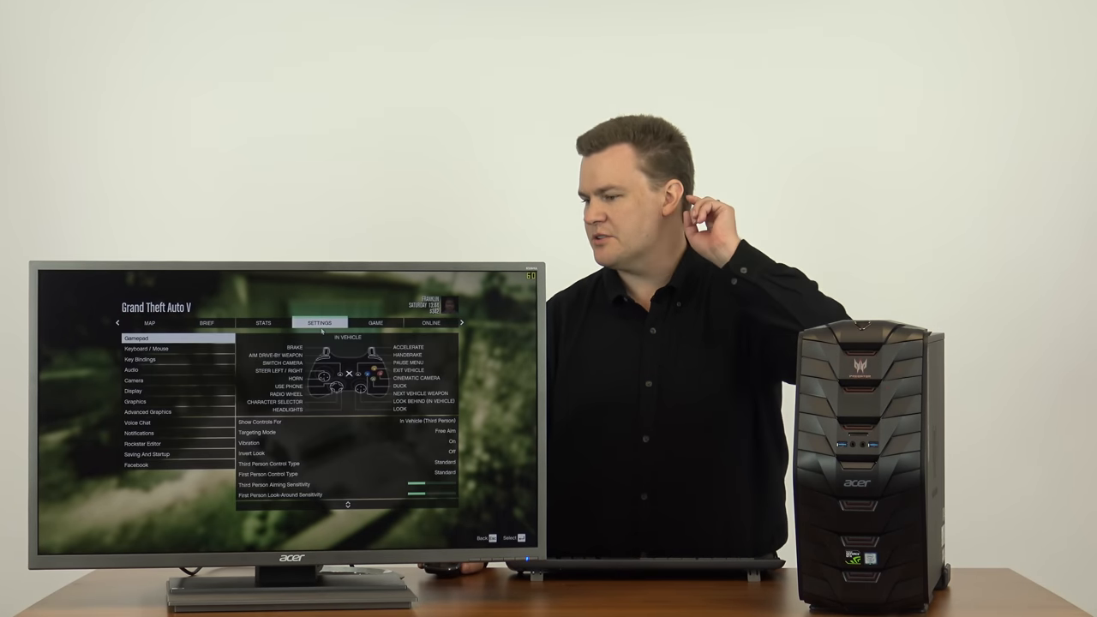
Step: Open GTA V's graphics settings and scroll down to Anisotropic Filtering
left_click(135, 401)
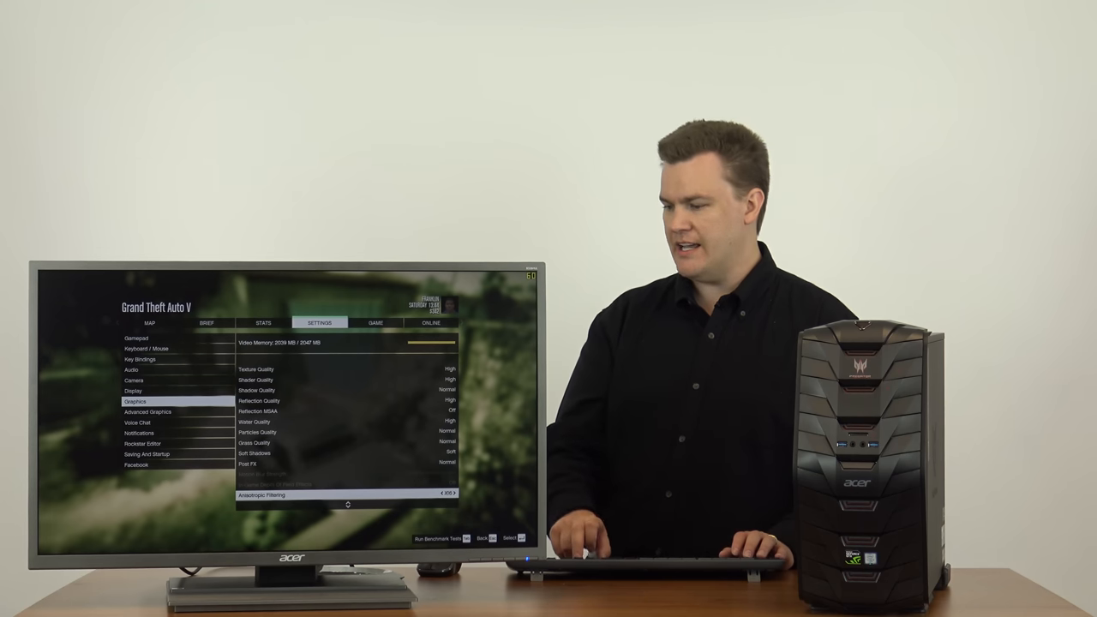
scroll("down", 3)
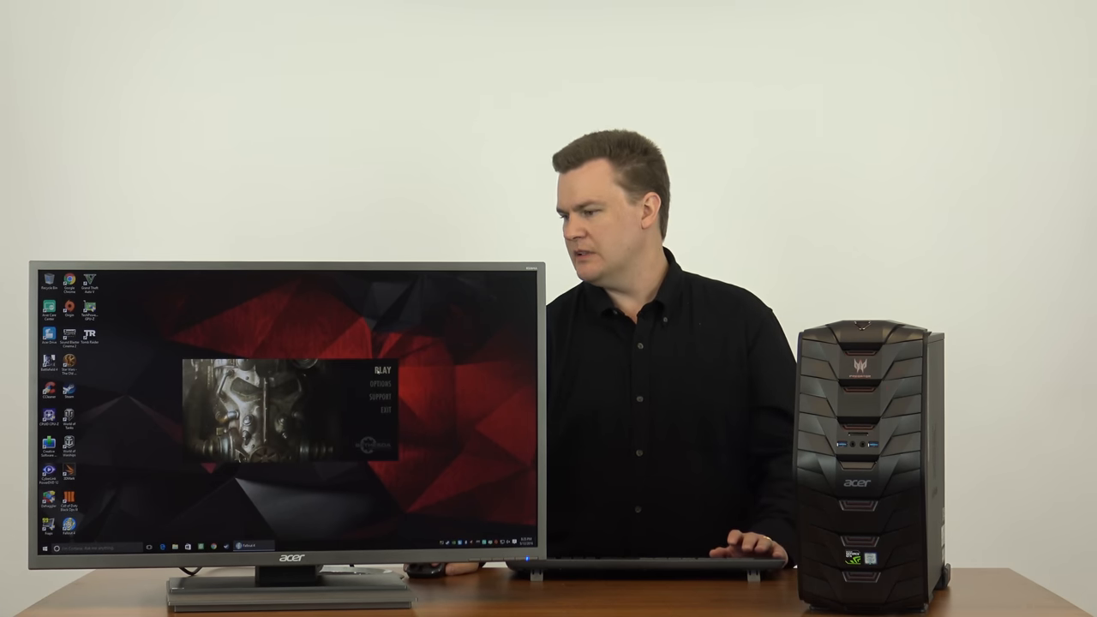
Step: Launch Fallout 4 from its launcher with PLAY
left_click(376, 392)
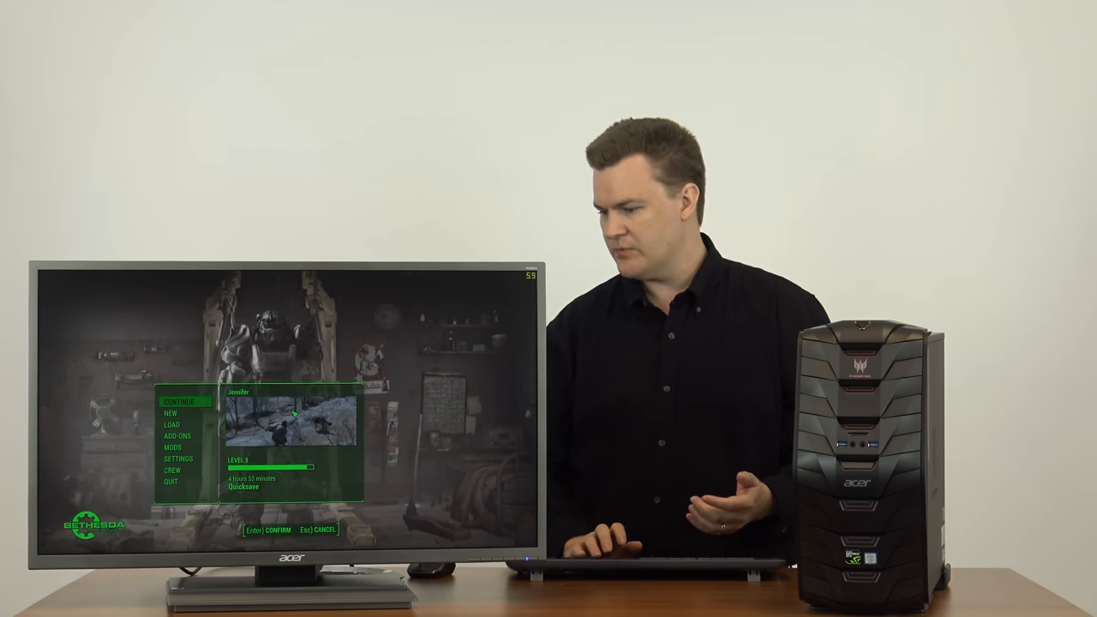
Step: Continue Jennifer's level 5 quicksave from the Fallout 4 main menu
key("enter")
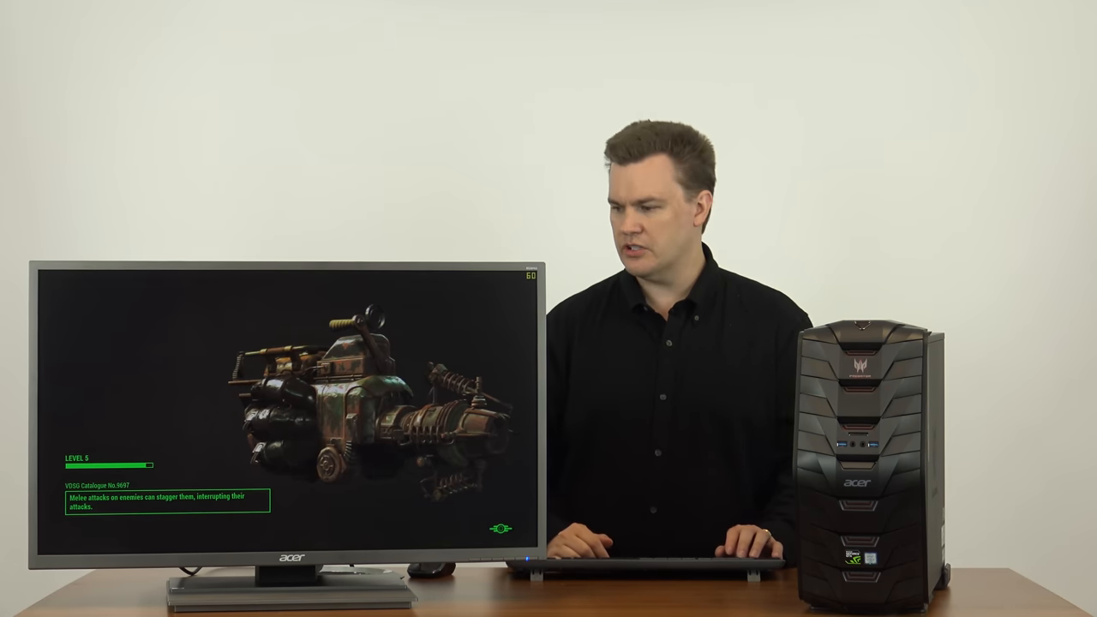